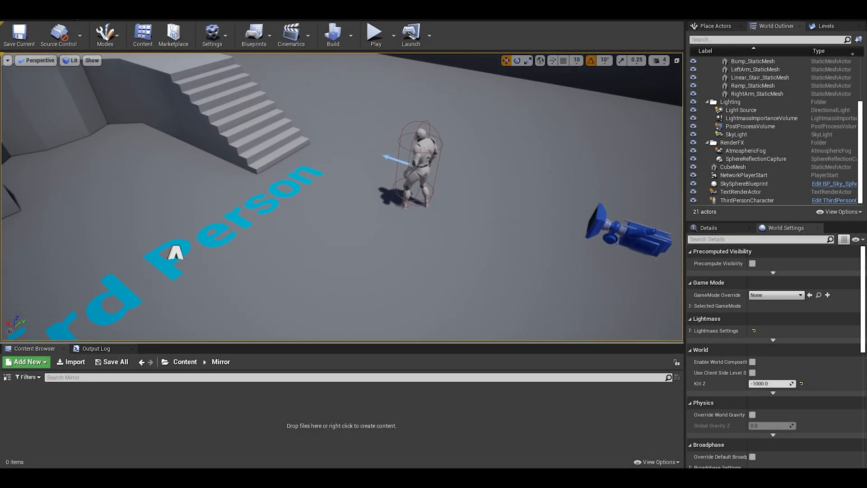
# Step: Preview the Third Person level in play mode, then show the toolbar Settings choices
pyautogui.click(374, 32)
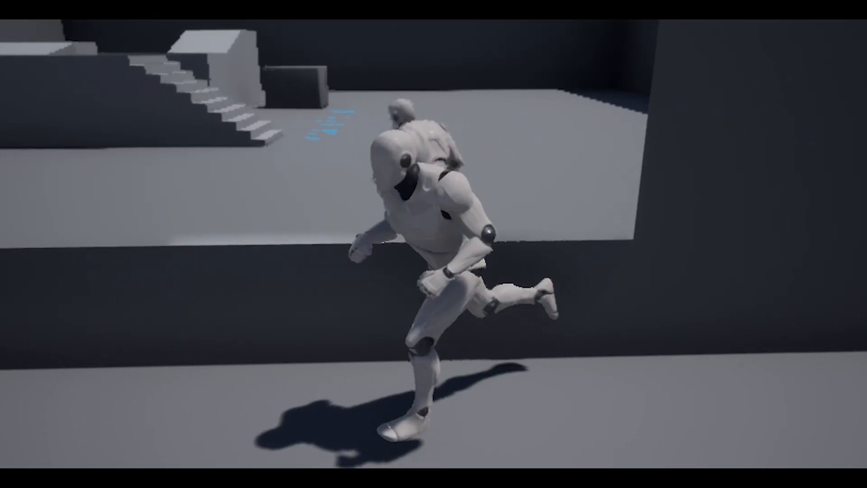
pyautogui.click(212, 34)
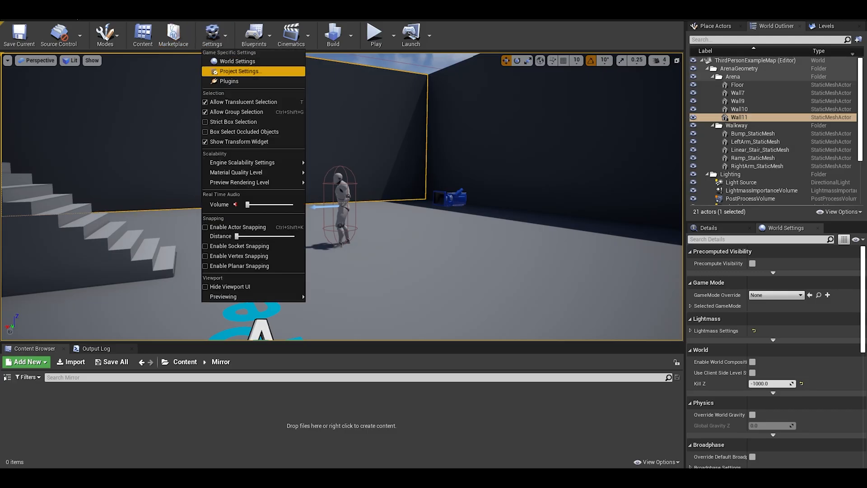
# Step: In Project Settings tick Support global clip plane for Planar Reflections and restart the editor
pyautogui.click(239, 70)
pyautogui.write('Planar ref')
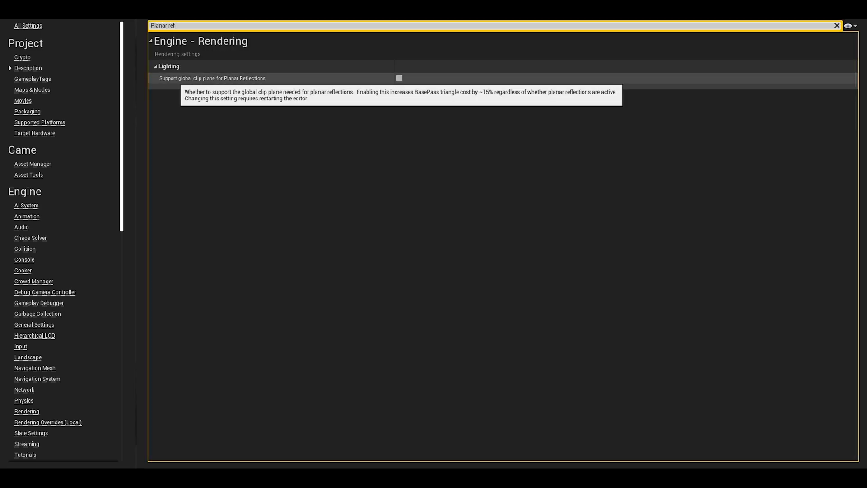
pyautogui.click(398, 78)
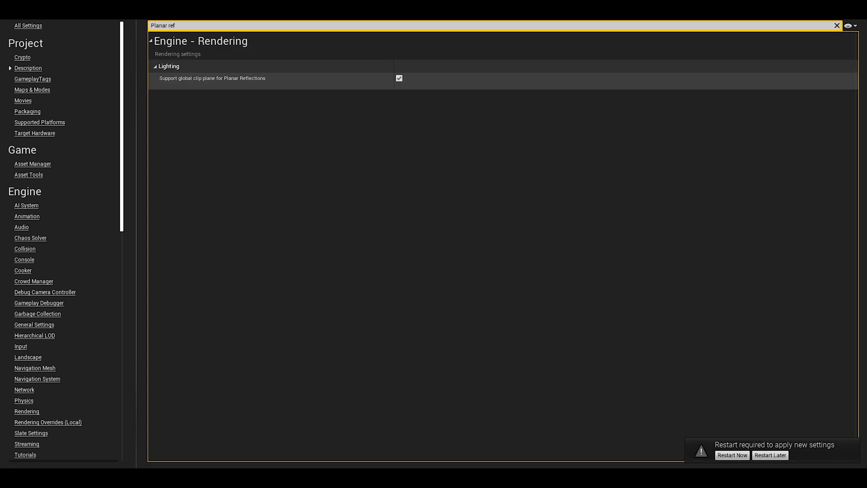
pyautogui.click(837, 25)
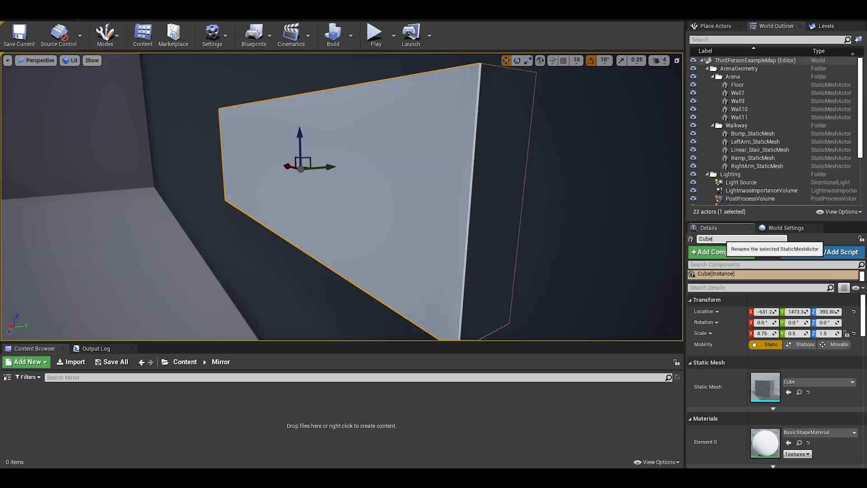
# Step: Rename the flattened cube wall to BackMirror in the Details panel
pyautogui.write('BackMirror')
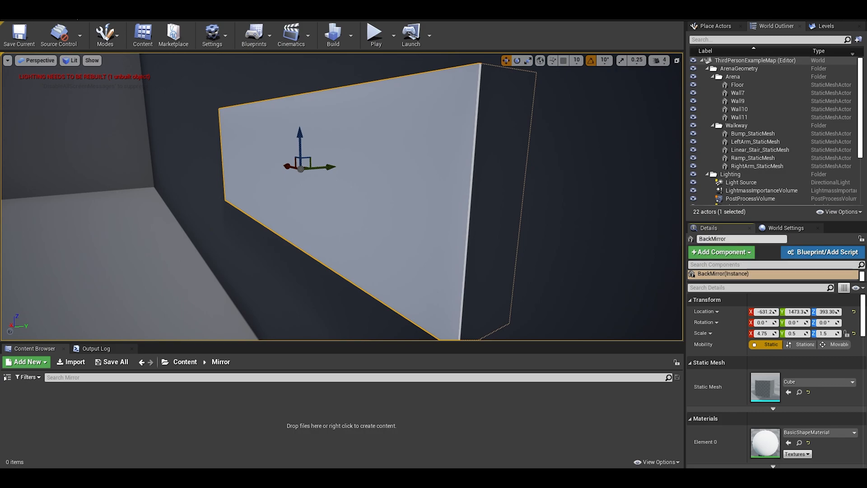
# Step: Create a Material asset named M_Mirror and bring it into the Material Editor
pyautogui.click(460, 405)
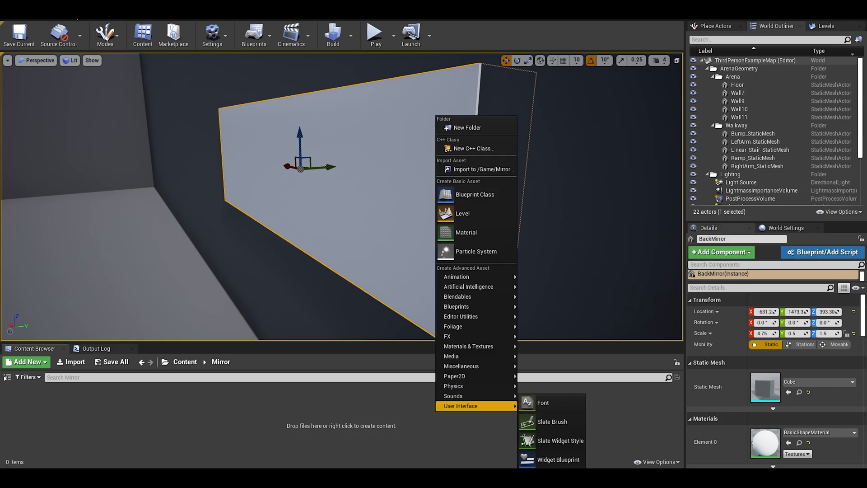
pyautogui.moveTo(467, 232)
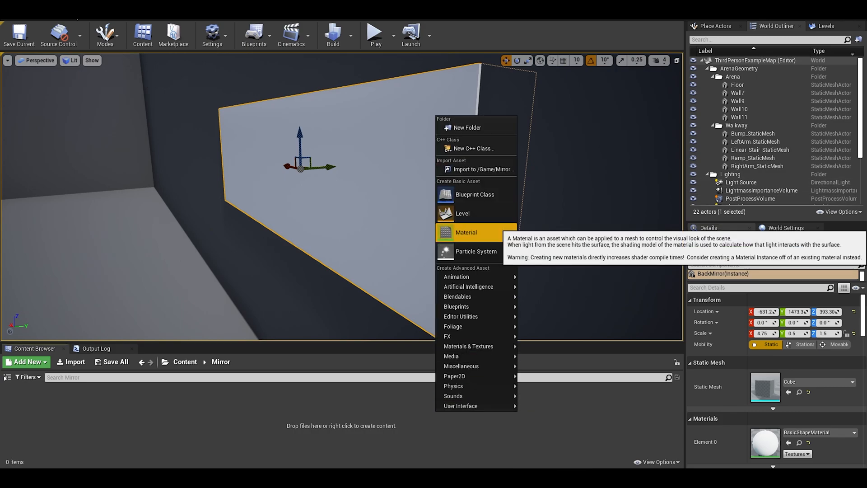
pyautogui.click(466, 233)
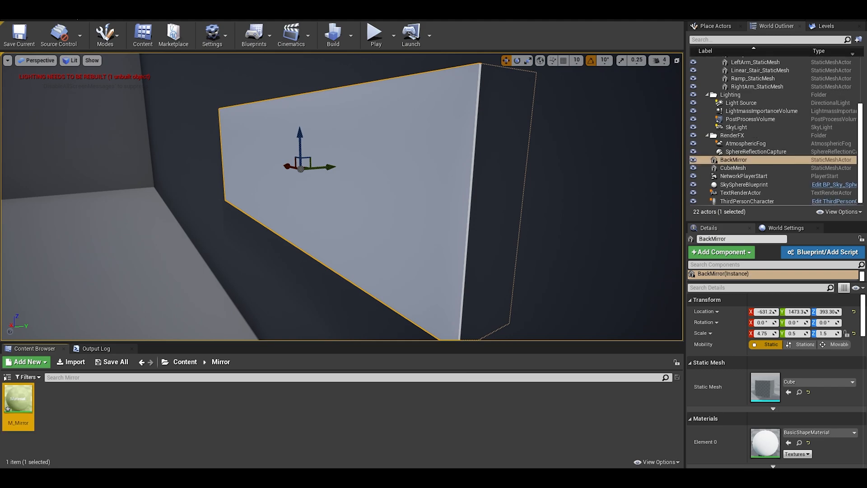
pyautogui.doubleClick(18, 398)
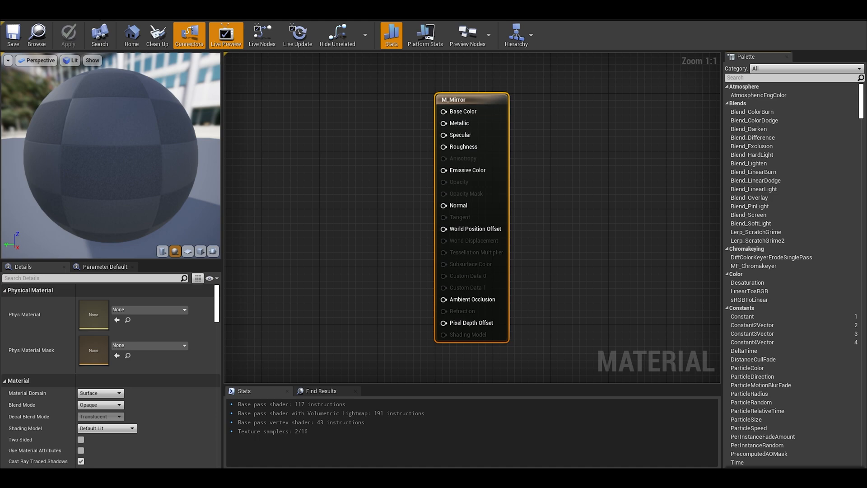
# Step: Under Forward Shading tick High Quality Reflections and Planar Reflections for M_Mirror
pyautogui.scroll(-3)
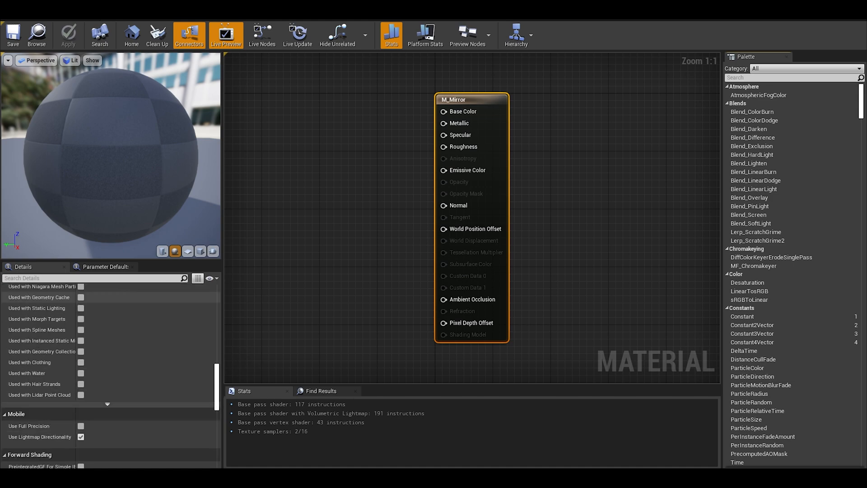
pyautogui.scroll(-3)
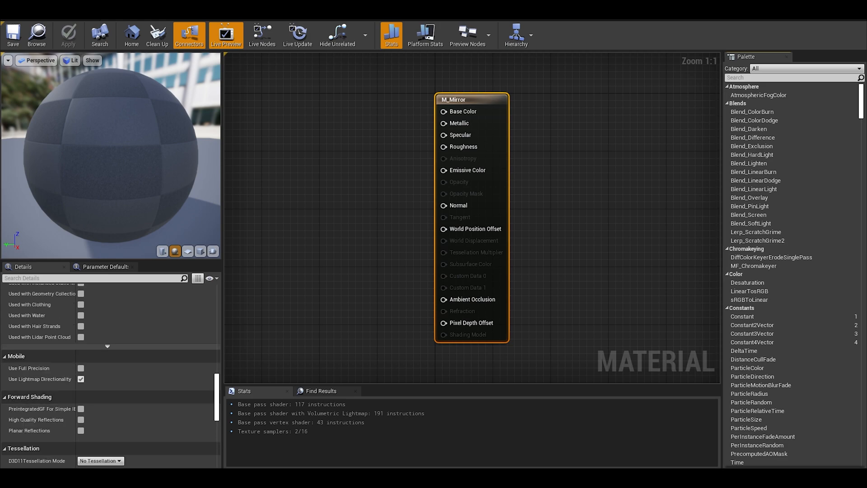
pyautogui.scroll(-3)
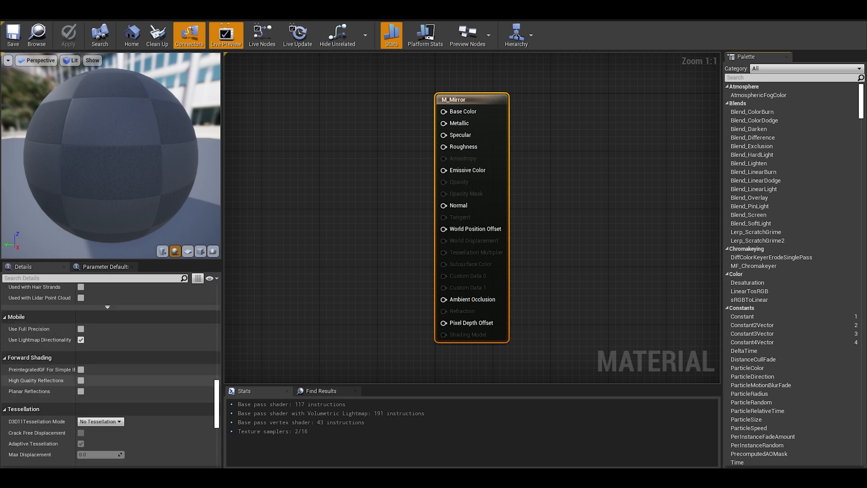
pyautogui.click(80, 380)
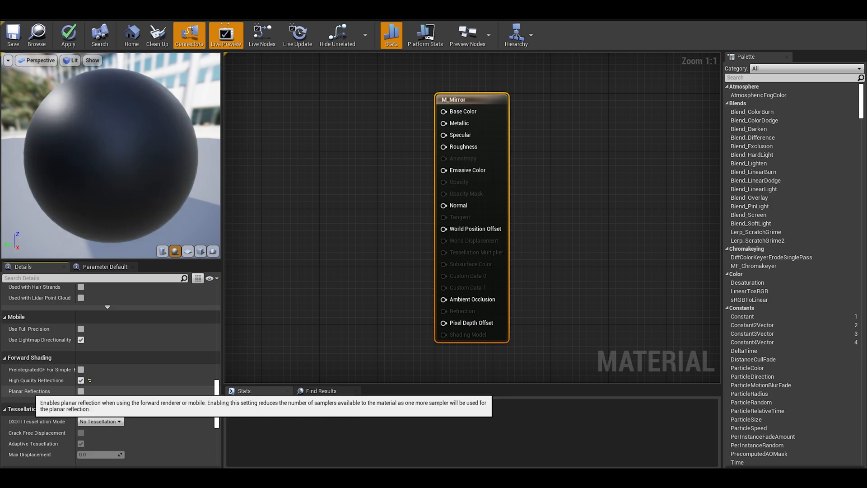
pyautogui.click(80, 392)
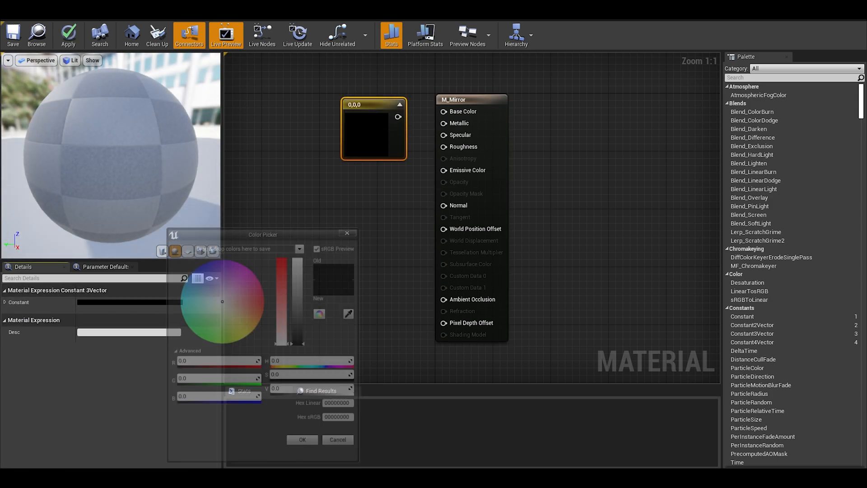
# Step: Set the base colour constant to white and apply the finished mirror material
pyautogui.click(302, 439)
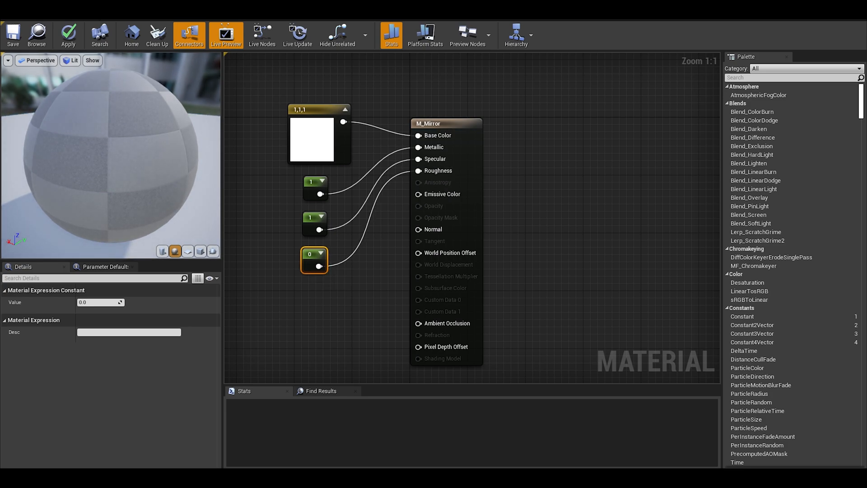
pyautogui.click(68, 35)
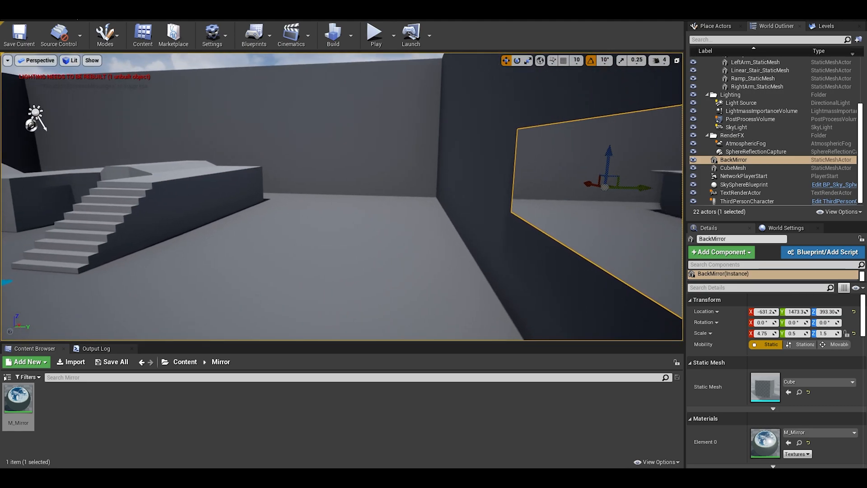
# Step: Drop M_Mirror onto the BackMirror cube's Element 0 material slot
pyautogui.click(374, 34)
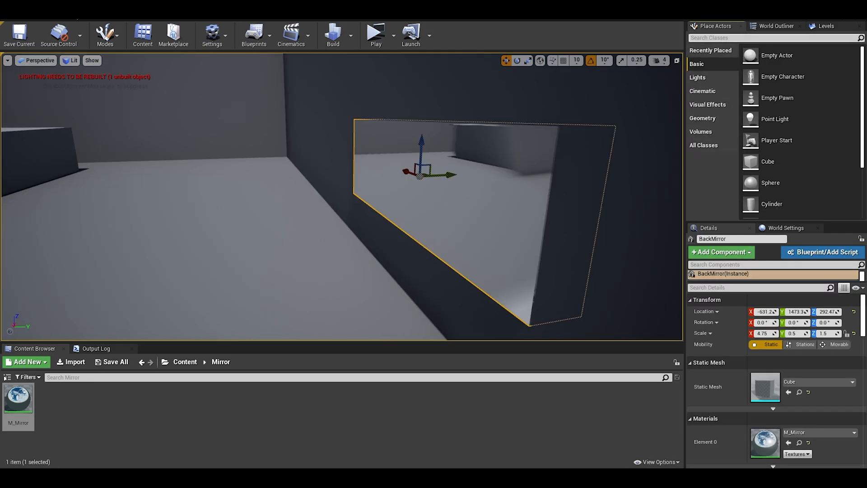
# Step: Find Planar Reflection in Place Actors, drop it in, and show the level's actor list
pyautogui.write('planar')
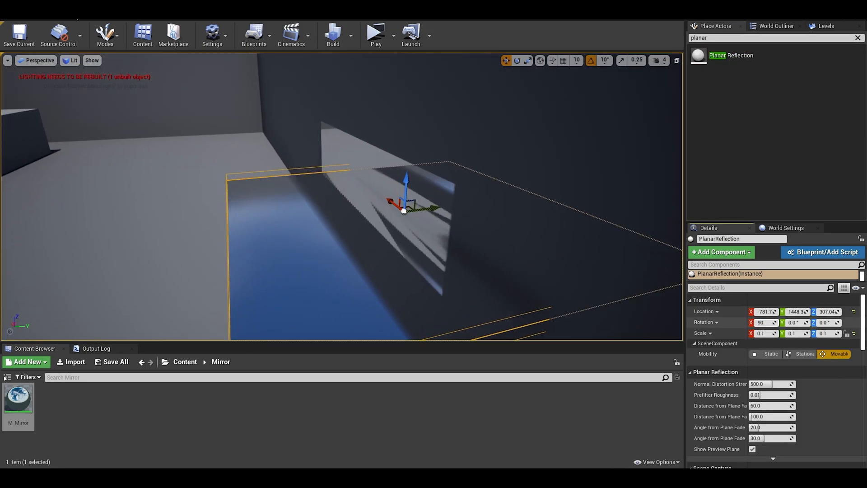
pyautogui.click(605, 60)
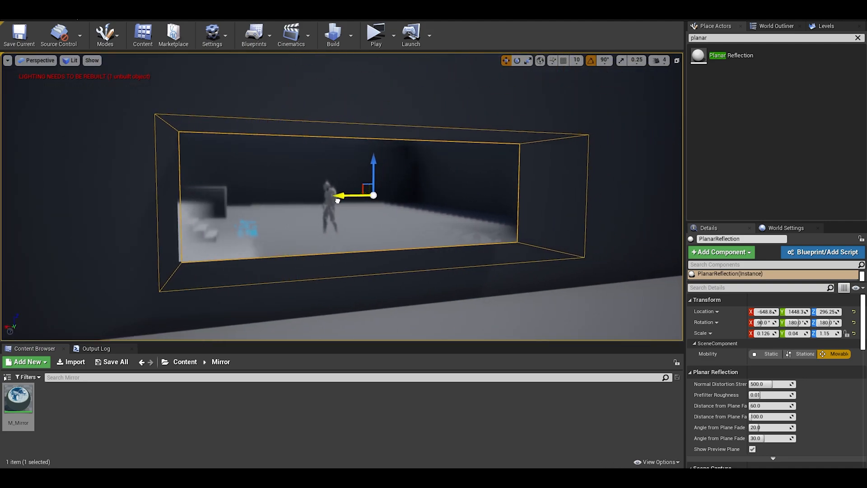
pyautogui.click(774, 27)
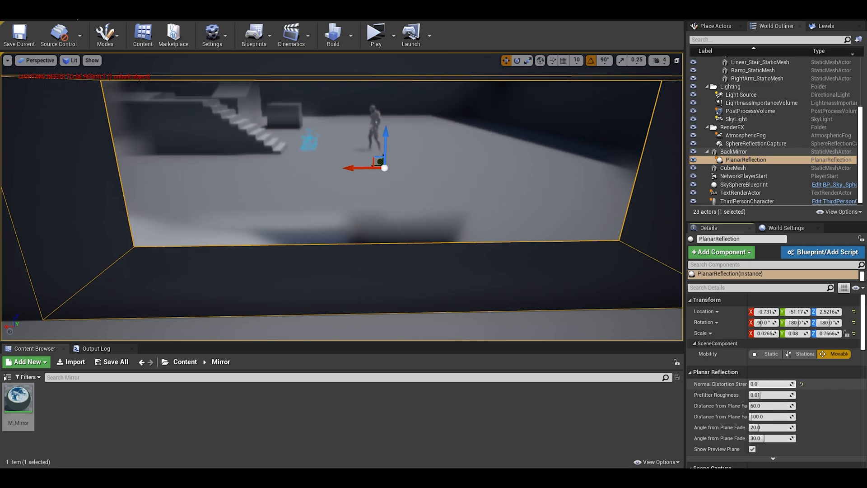
# Step: Replace the Distance from Plane Fadeout Start and End values with 100 and 110
pyautogui.write('1000.0')
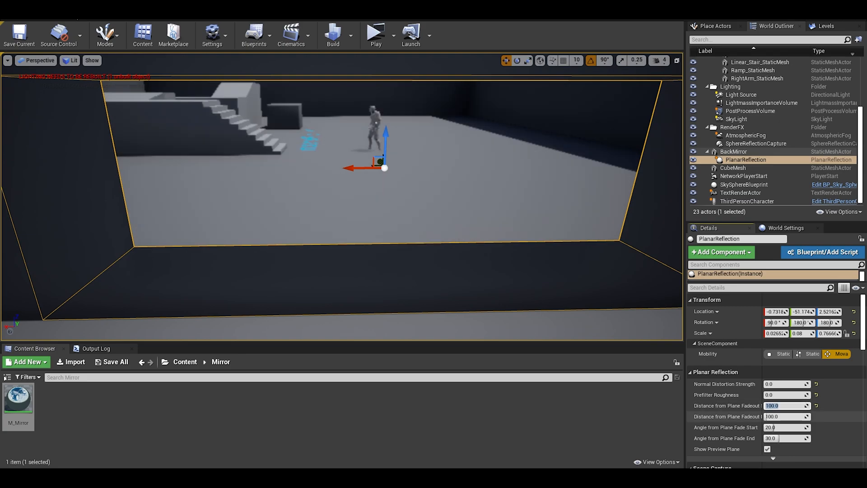
pyautogui.write('1500.0')
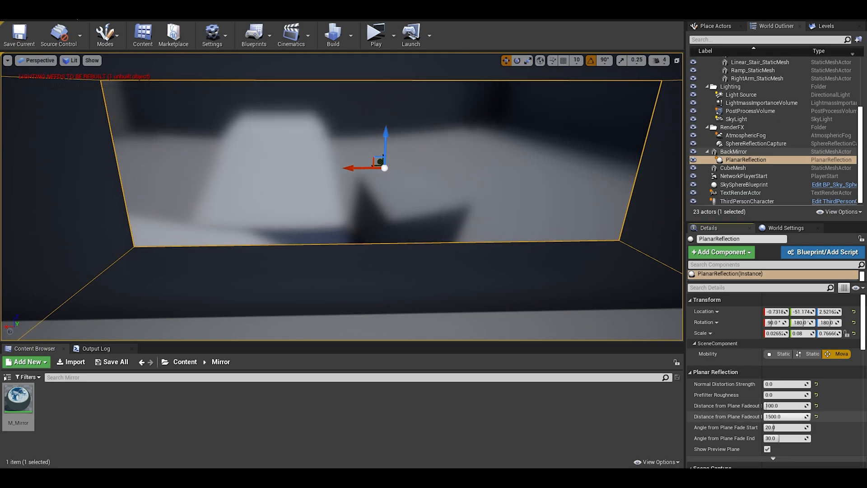
pyautogui.tripleClick(786, 416)
pyautogui.write('110')
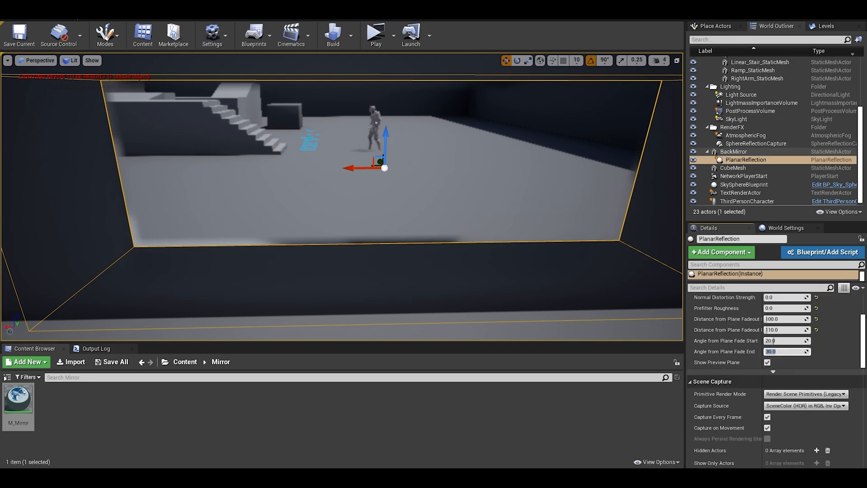
# Step: Set Primitive Render Mode to Render Scene Primitives and uncheck Capture Every Frame
pyautogui.click(804, 394)
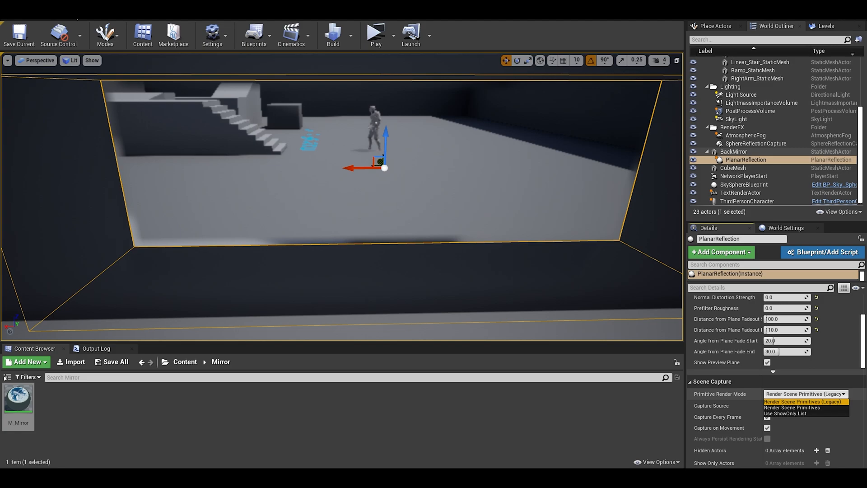
pyautogui.moveTo(793, 407)
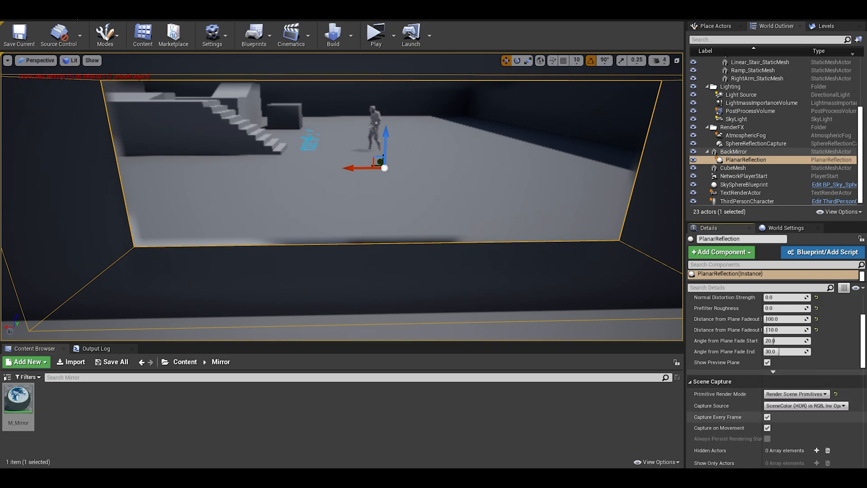
pyautogui.click(805, 405)
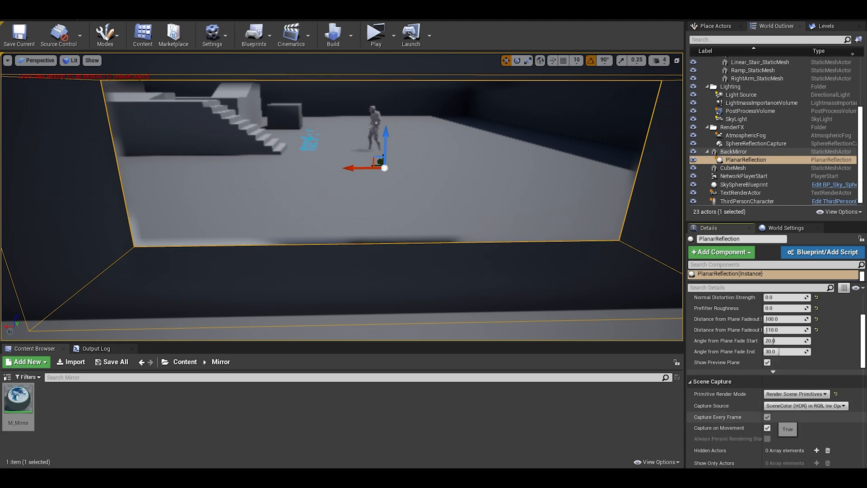
pyautogui.click(768, 416)
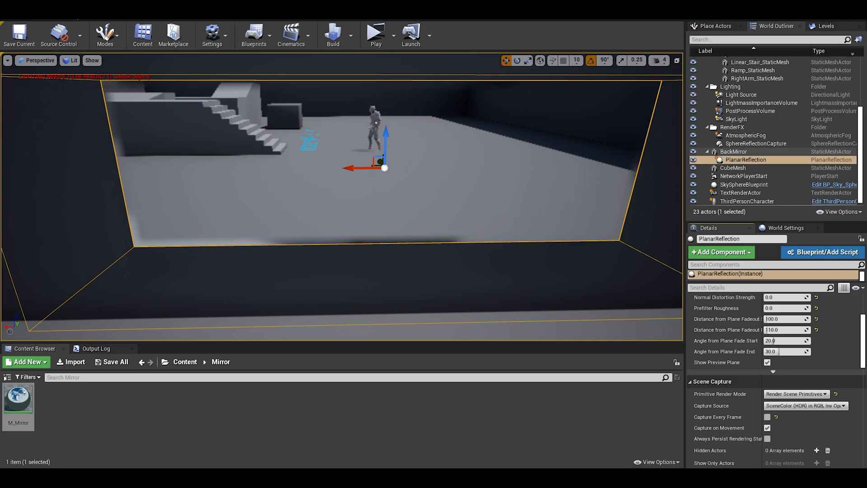
pyautogui.scroll(-3)
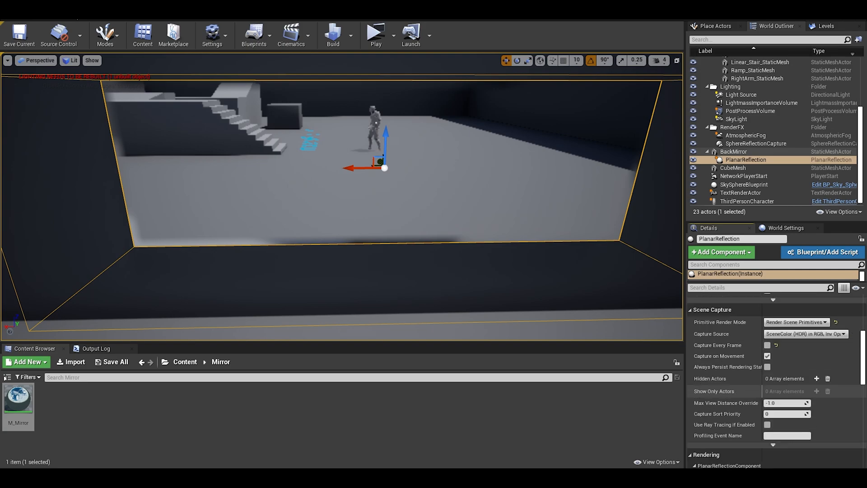
pyautogui.scroll(-3)
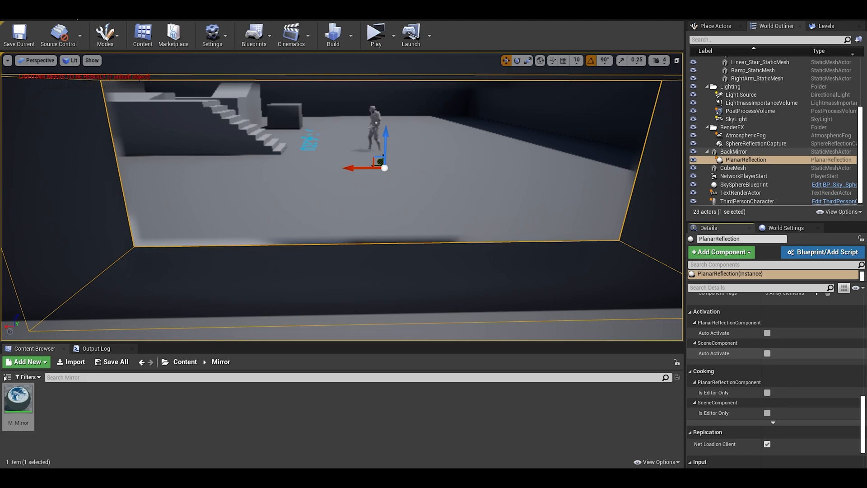
pyautogui.click(211, 35)
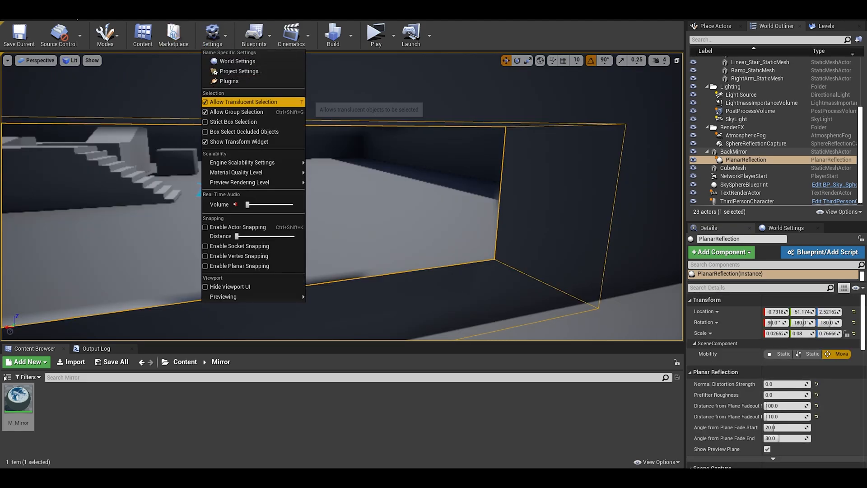
pyautogui.click(240, 70)
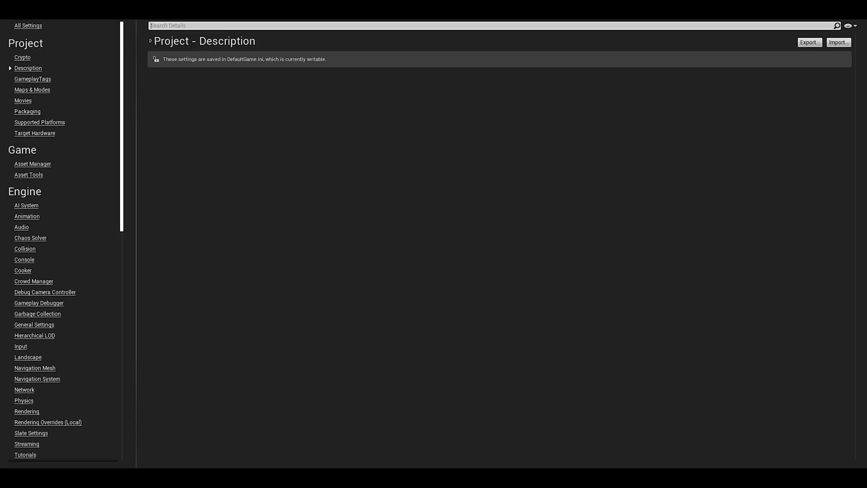
pyautogui.write('motion bl')
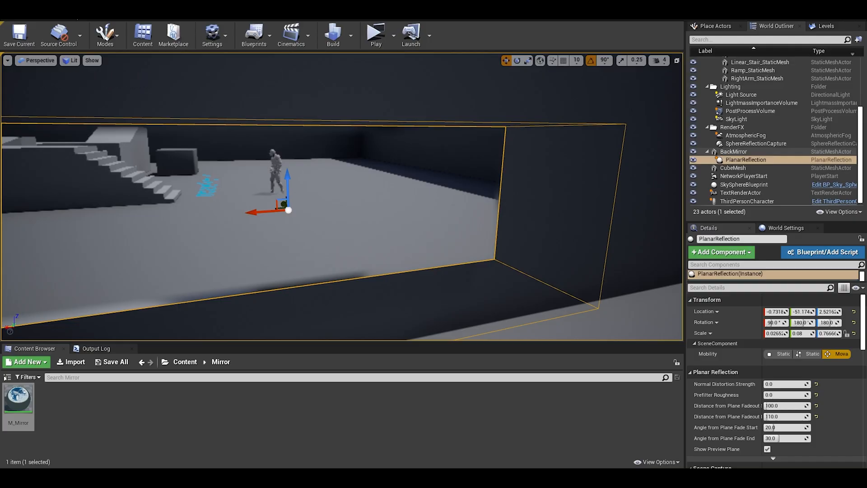
# Step: Play the level three times, stopping between runs, to check the character's reflection in the mirror wall
pyautogui.click(376, 35)
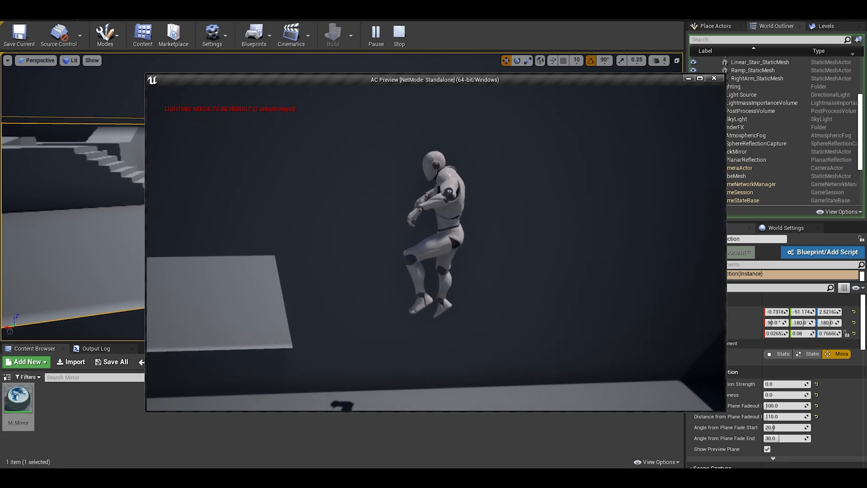
pyautogui.click(399, 33)
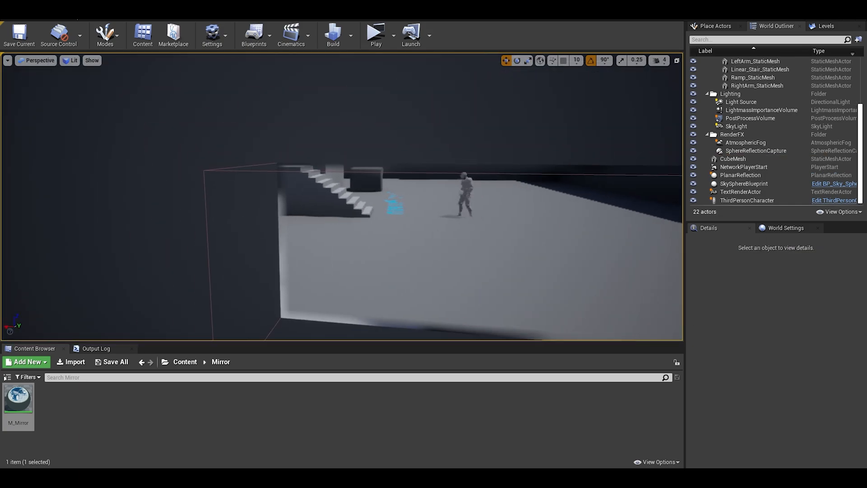
pyautogui.click(376, 33)
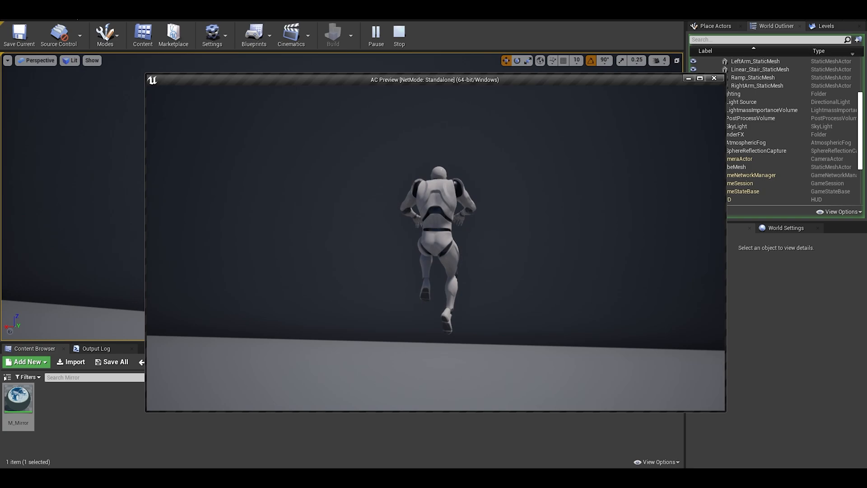
pyautogui.click(398, 34)
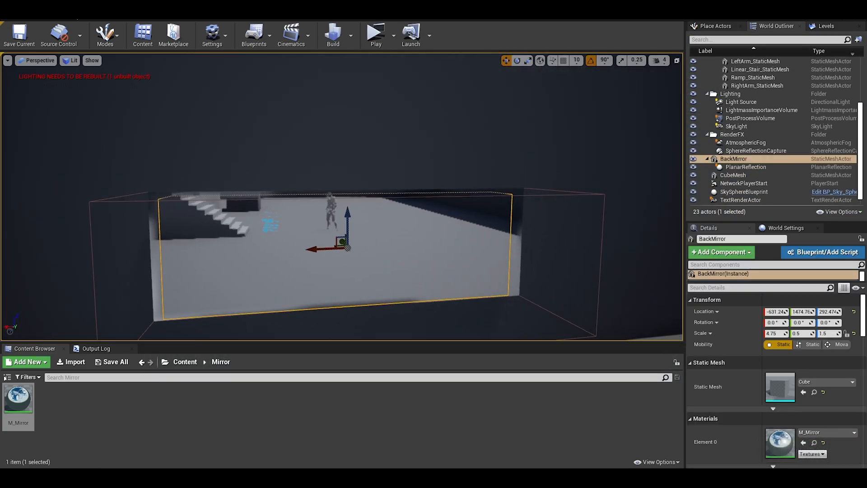
pyautogui.click(376, 34)
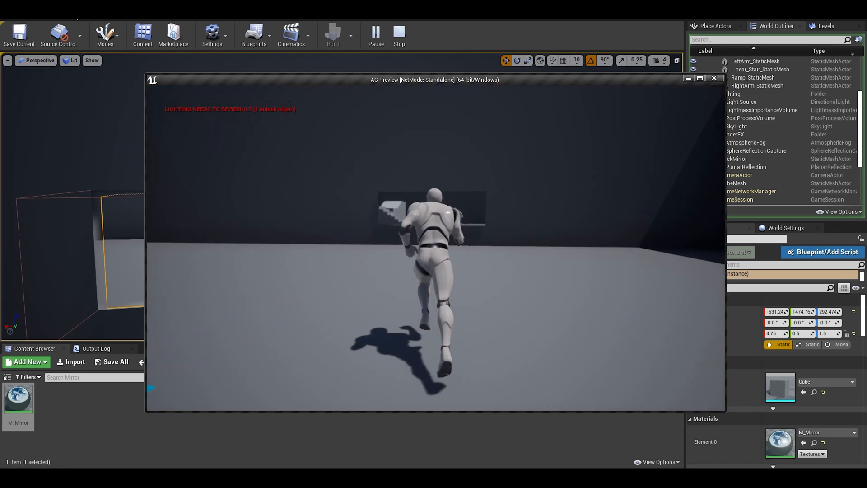